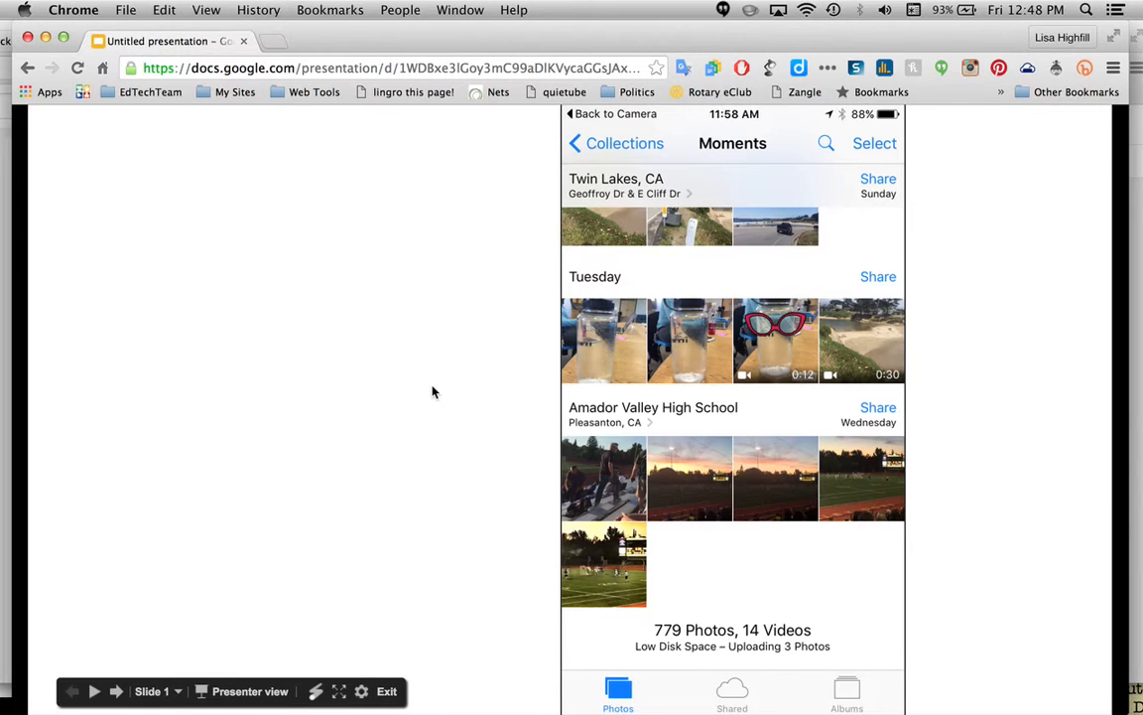
pyautogui.moveTo(486, 414)
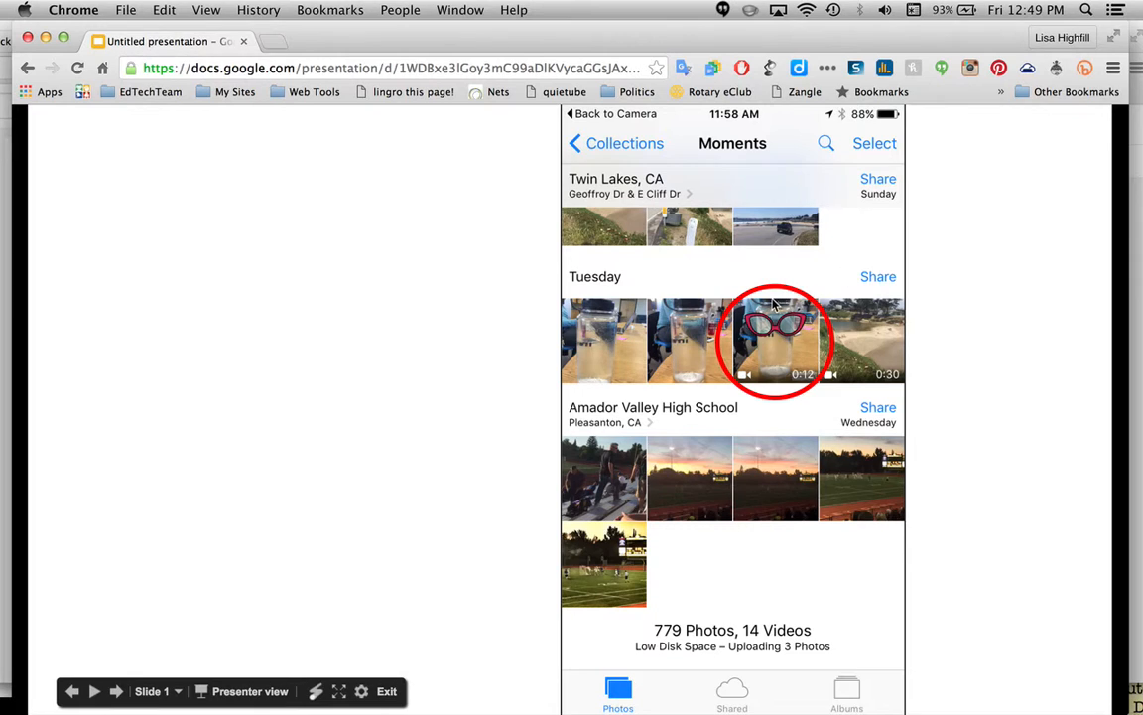
# Step: Advance the slideshow to slide 2 showing the ChatterPix glasses video
pyautogui.click(776, 340)
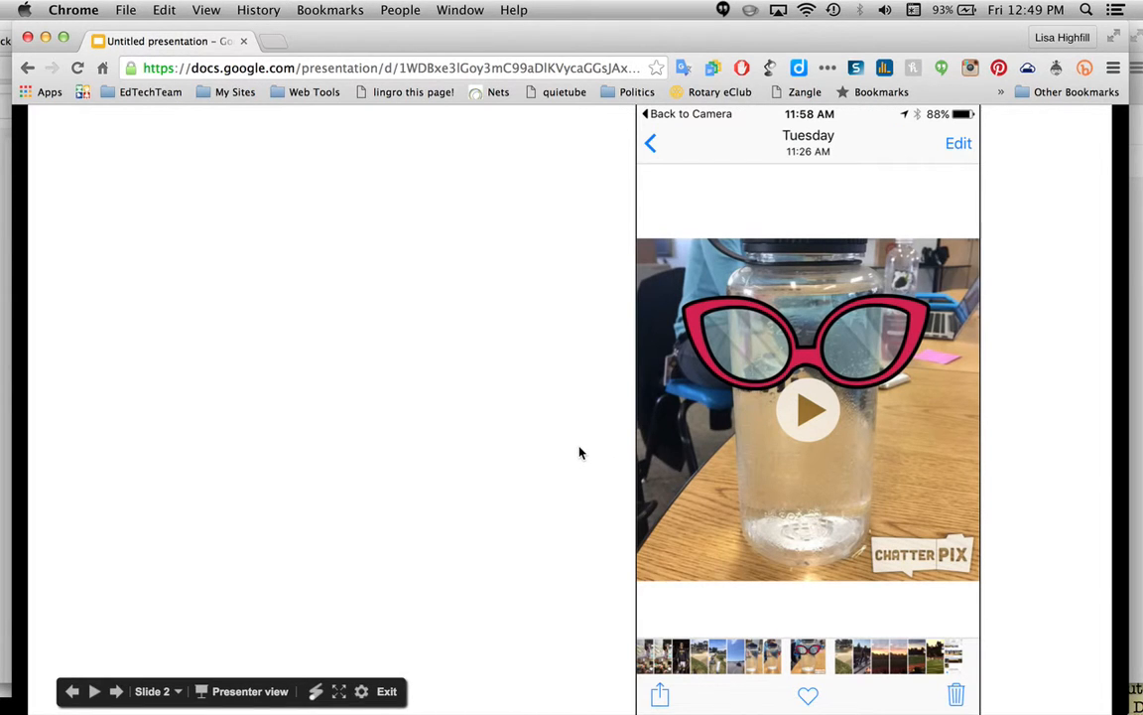
pyautogui.moveTo(501, 616)
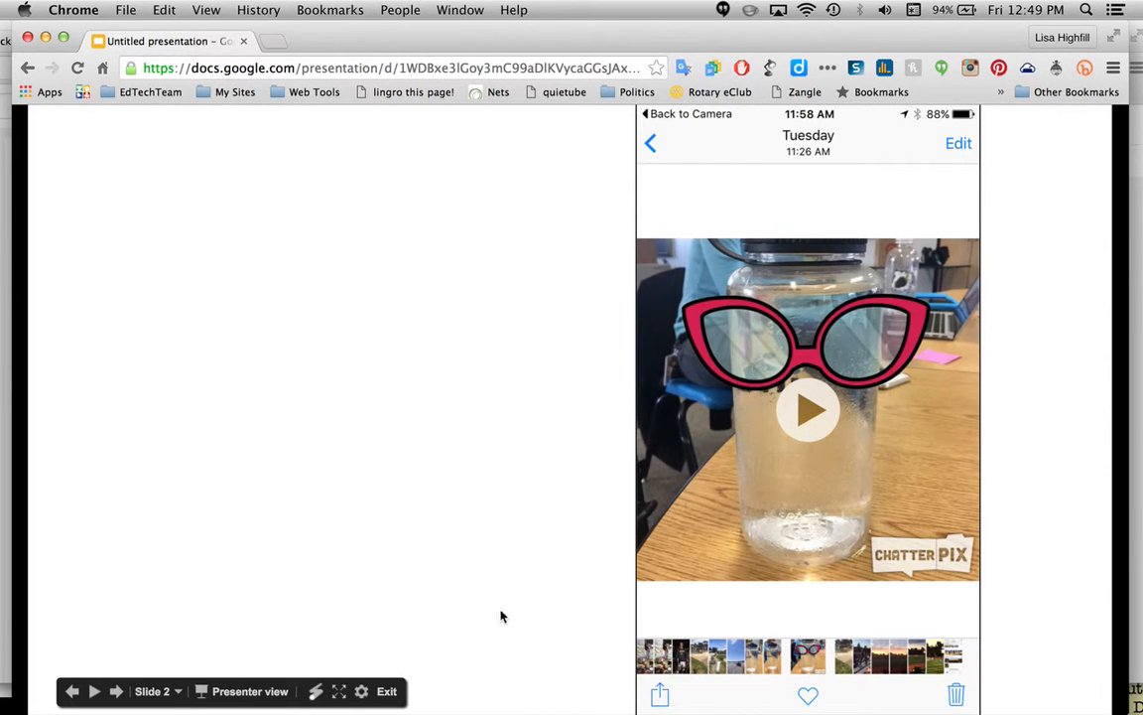
pyautogui.moveTo(496, 585)
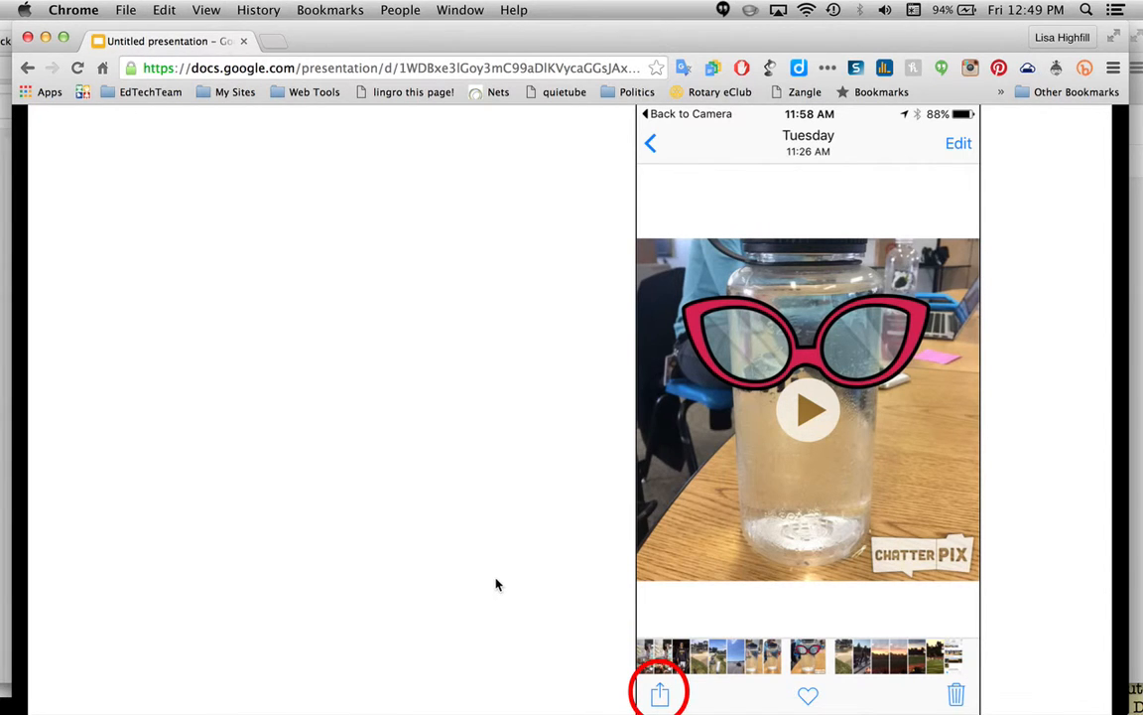
pyautogui.moveTo(528, 508)
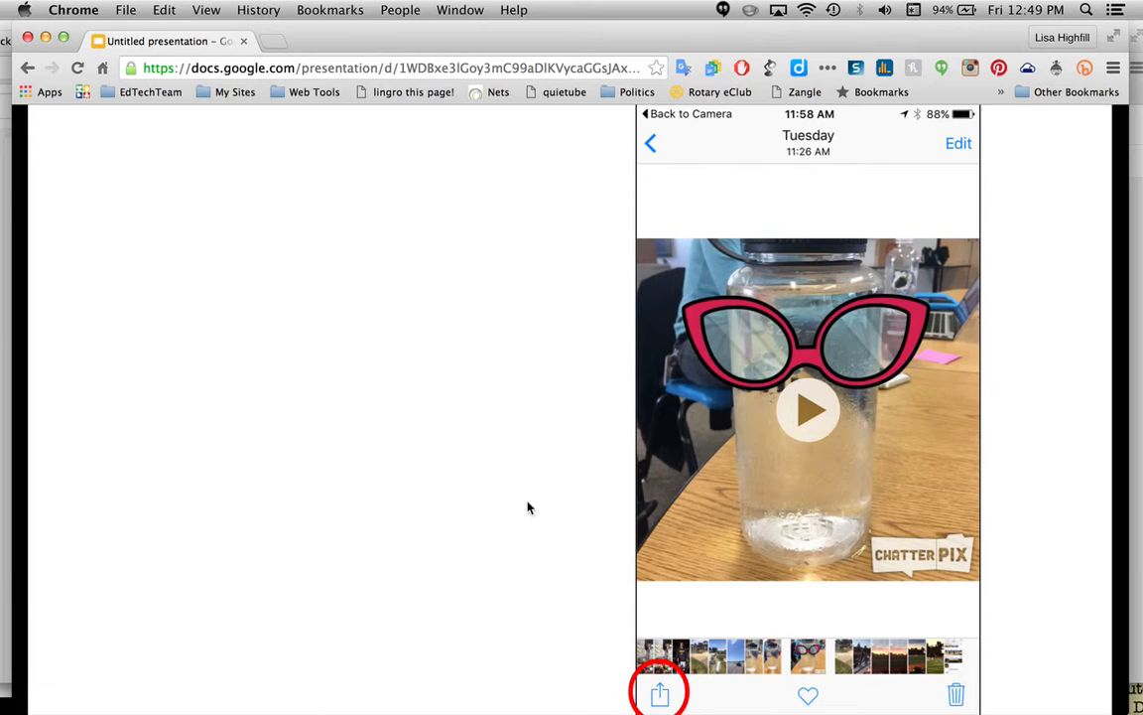
pyautogui.moveTo(536, 485)
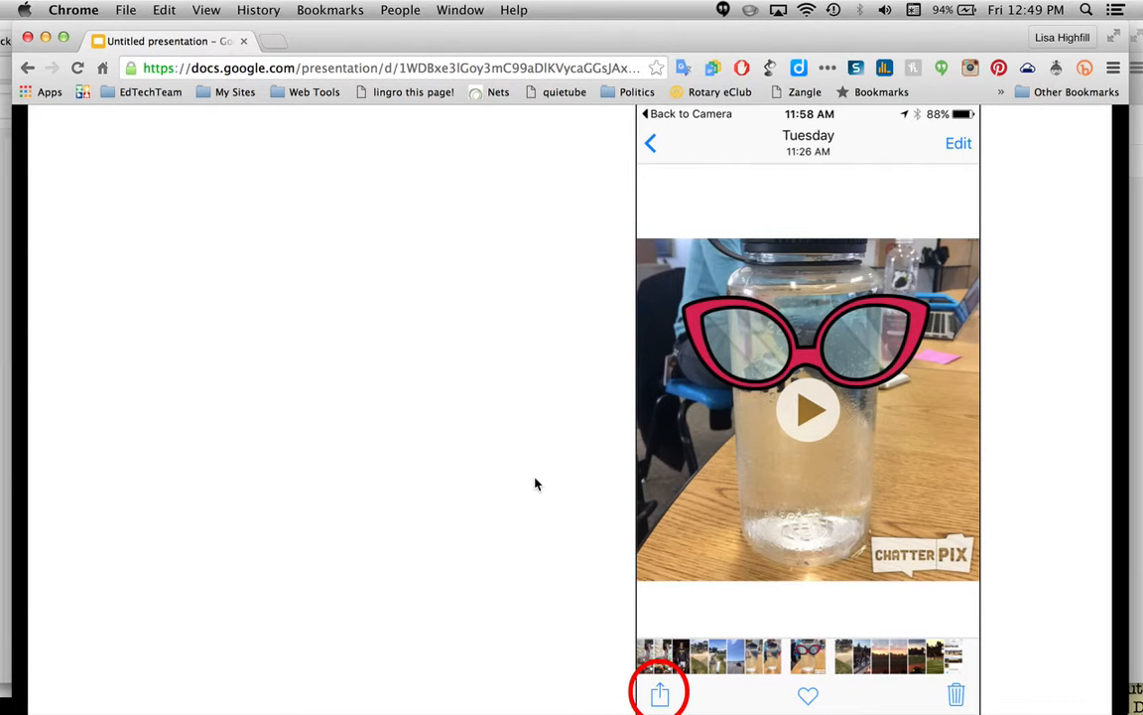
# Step: Advance through the share-sheet slide and YouTube callout to the Publish Video form slide
pyautogui.click(659, 693)
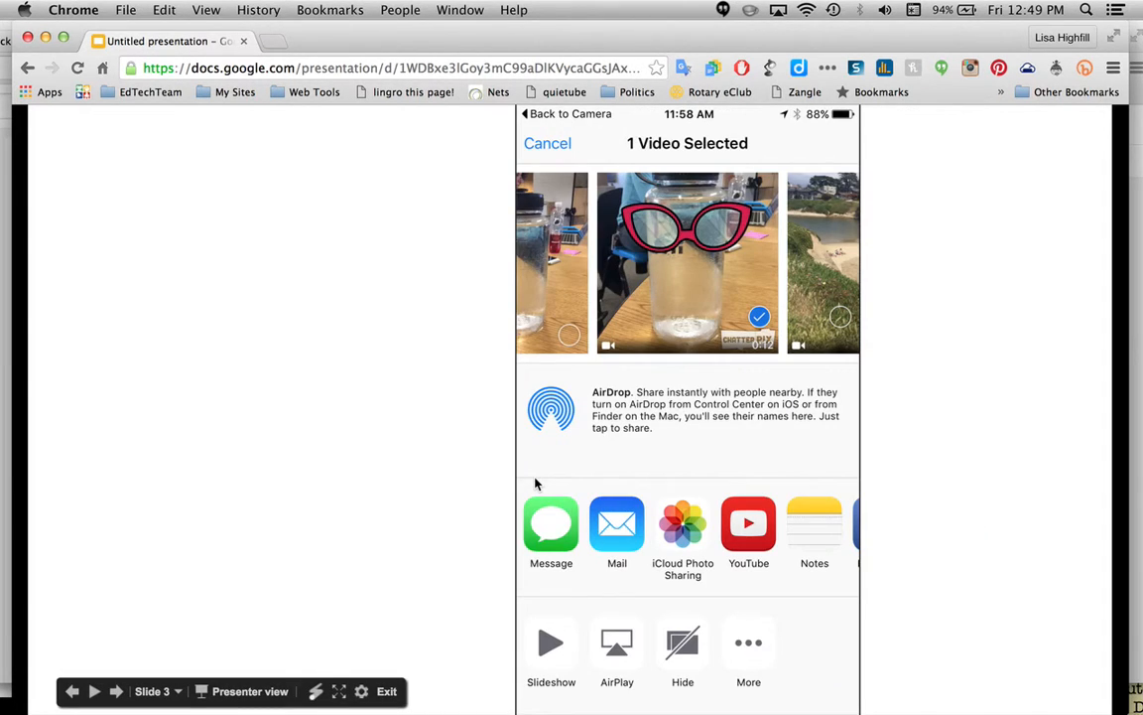
pyautogui.click(749, 523)
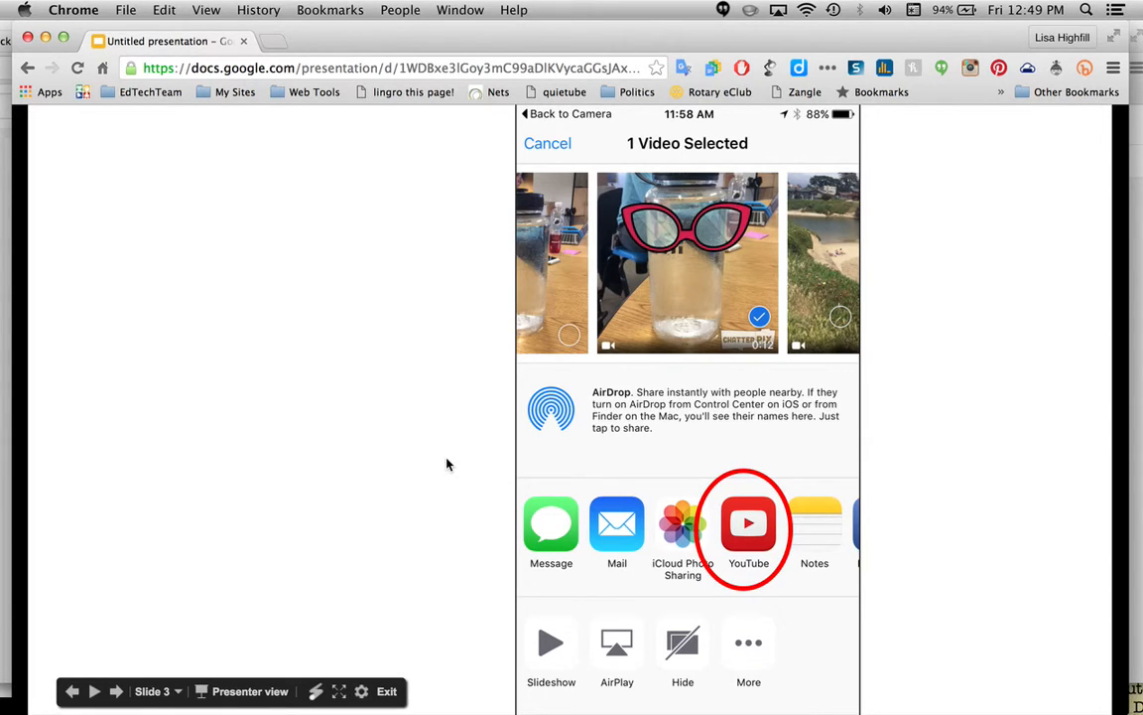
pyautogui.click(748, 523)
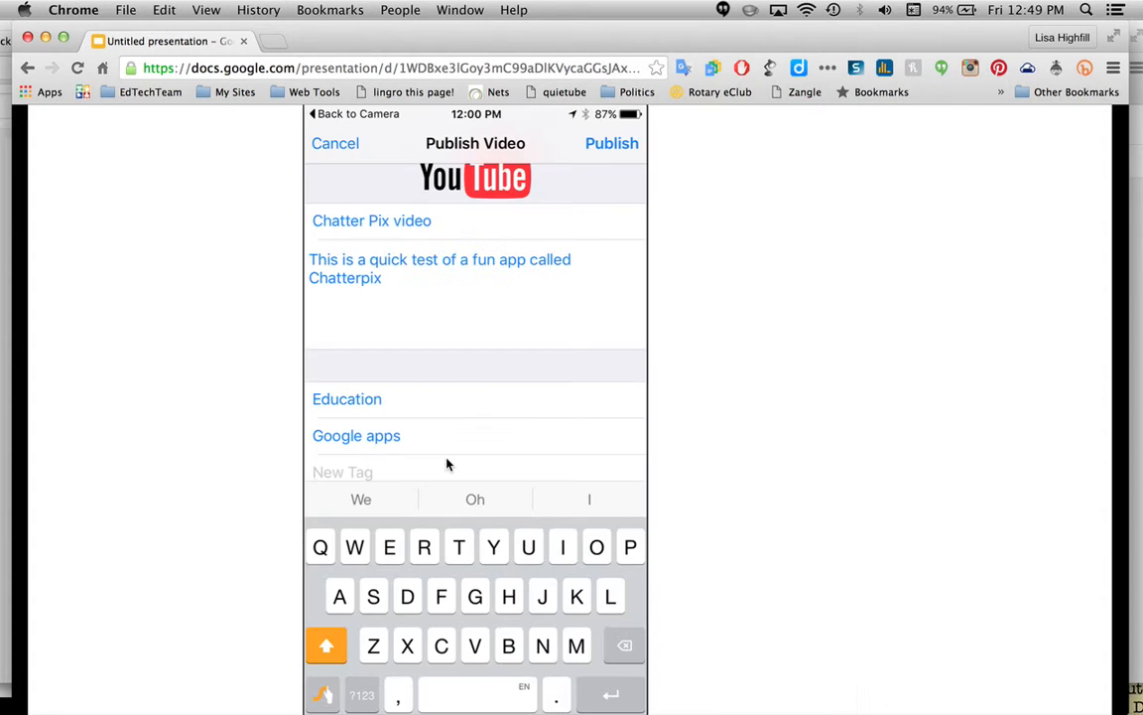
pyautogui.moveTo(740, 329)
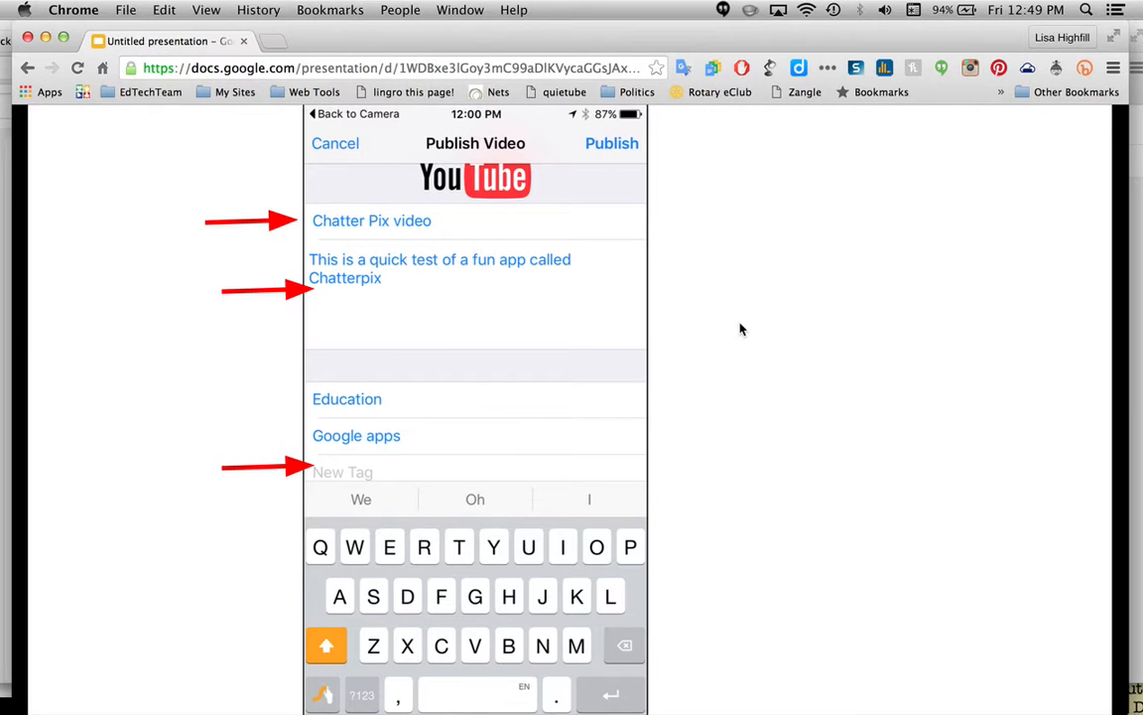
pyautogui.moveTo(772, 447)
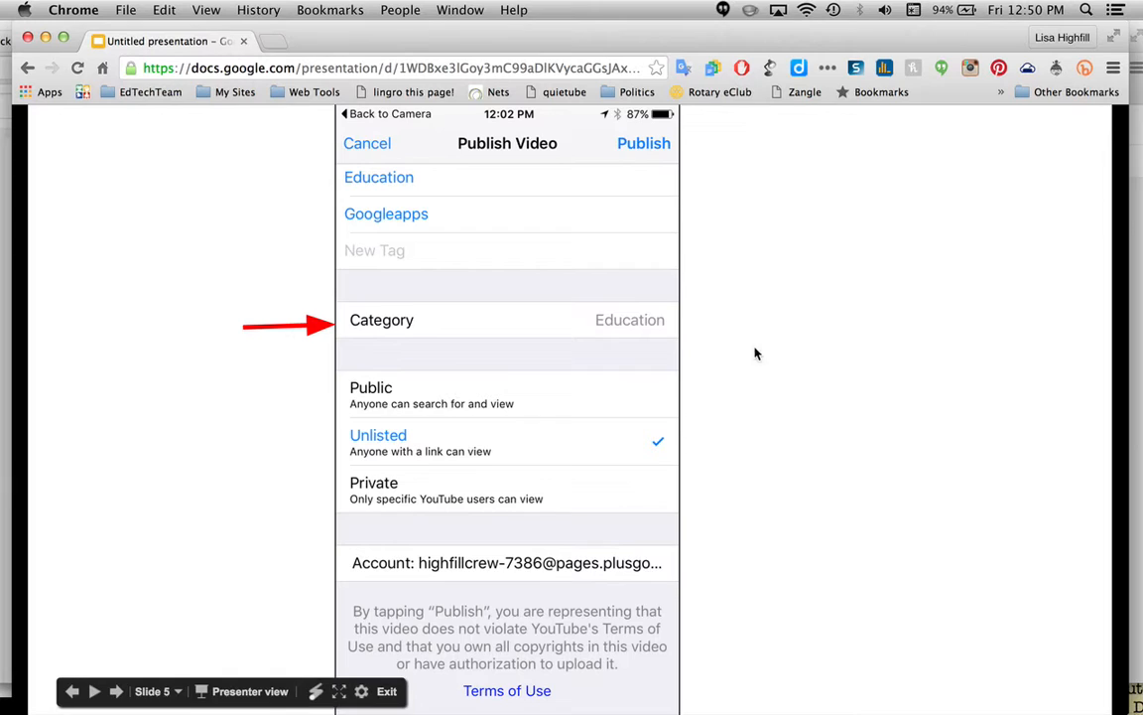
pyautogui.moveTo(618, 329)
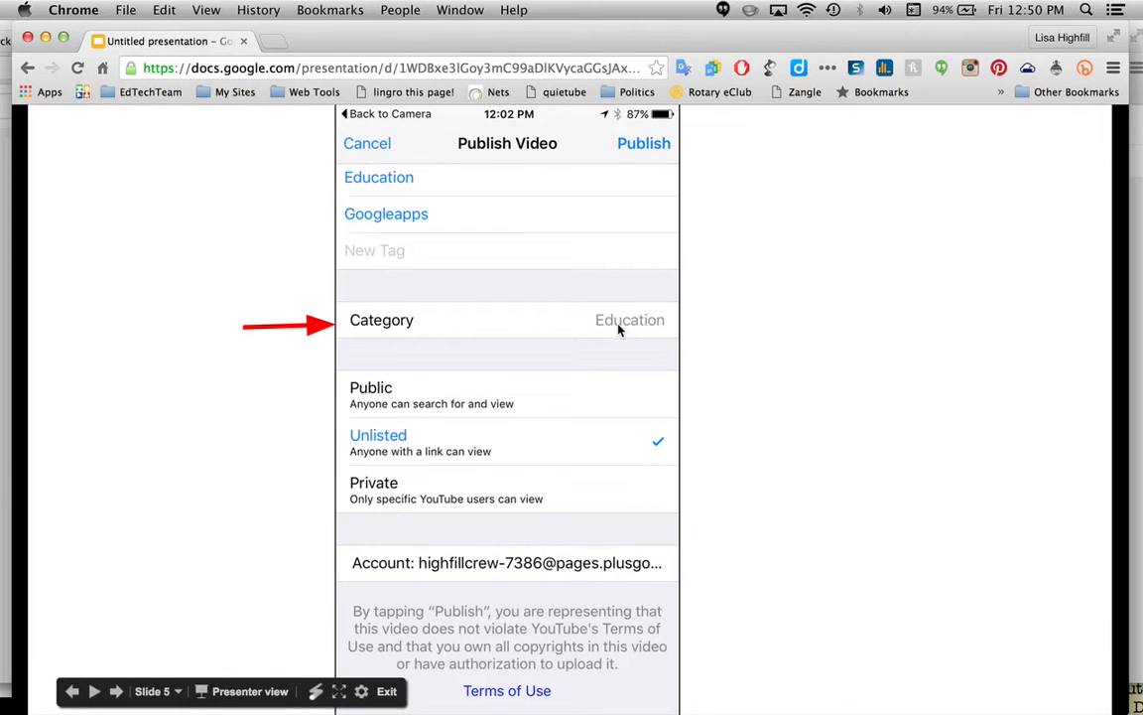
pyautogui.moveTo(570, 378)
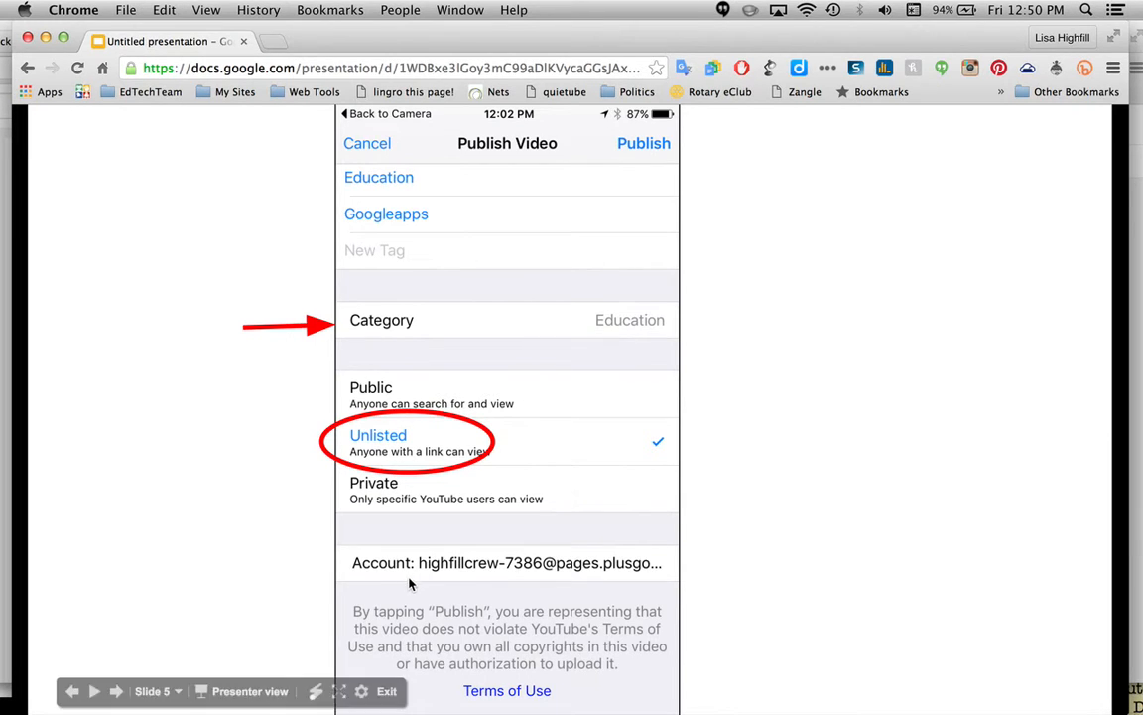
pyautogui.moveTo(553, 581)
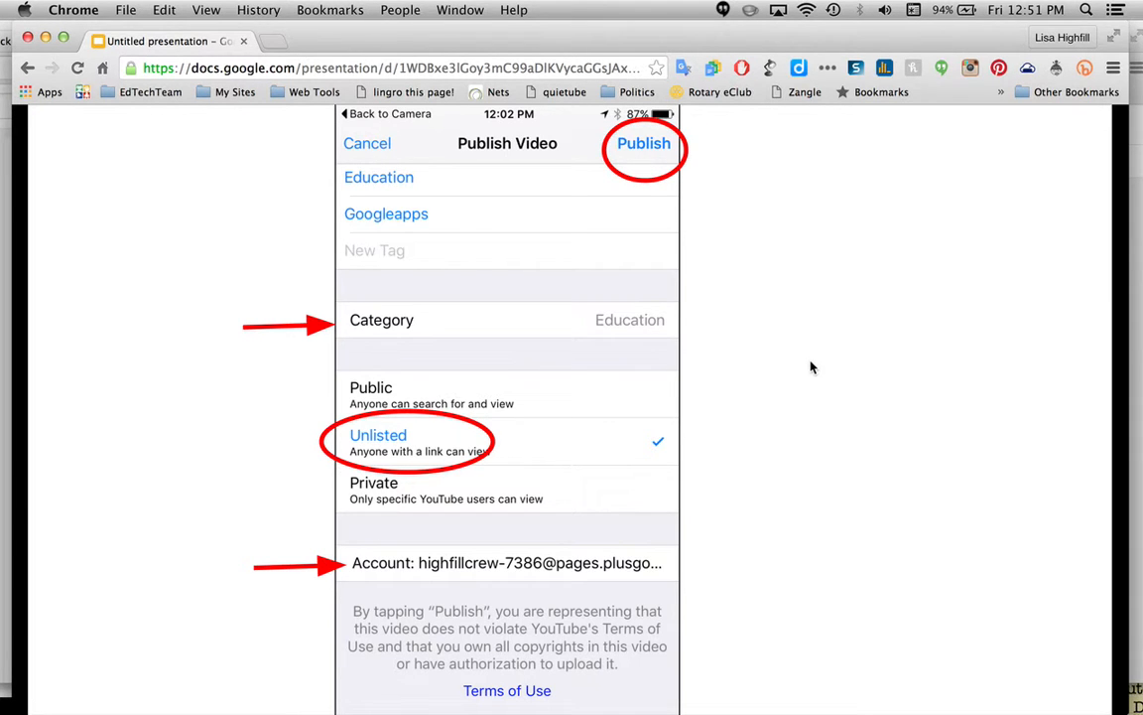
pyautogui.moveTo(626, 43)
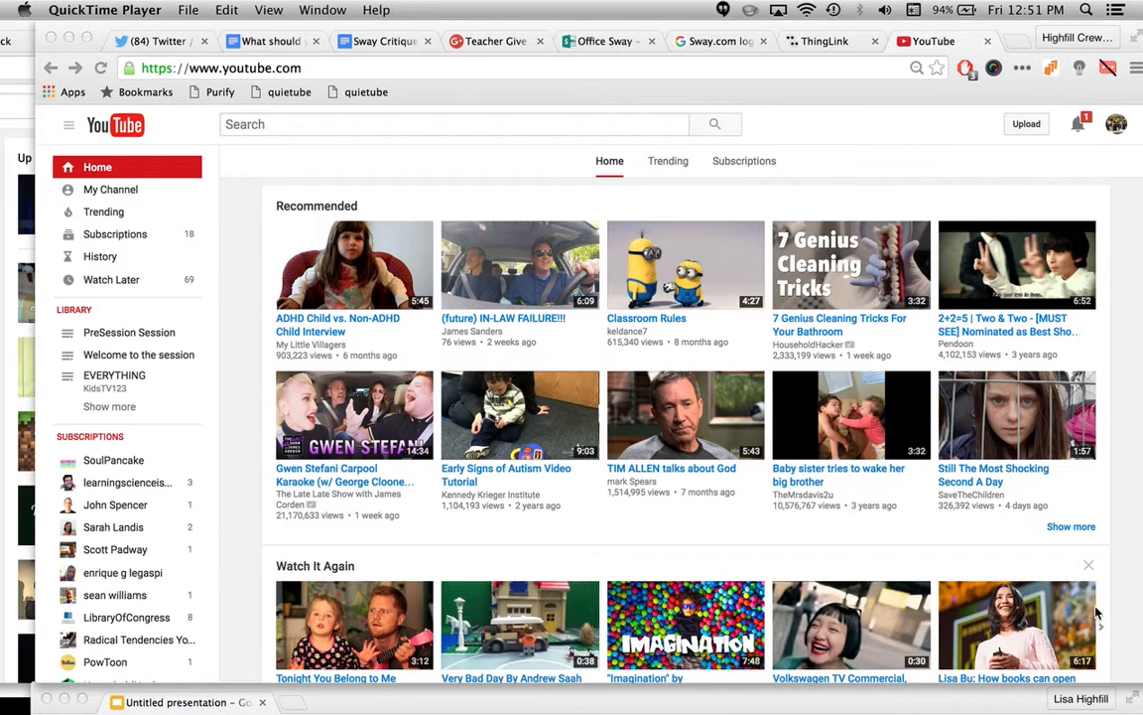
pyautogui.moveTo(332, 120)
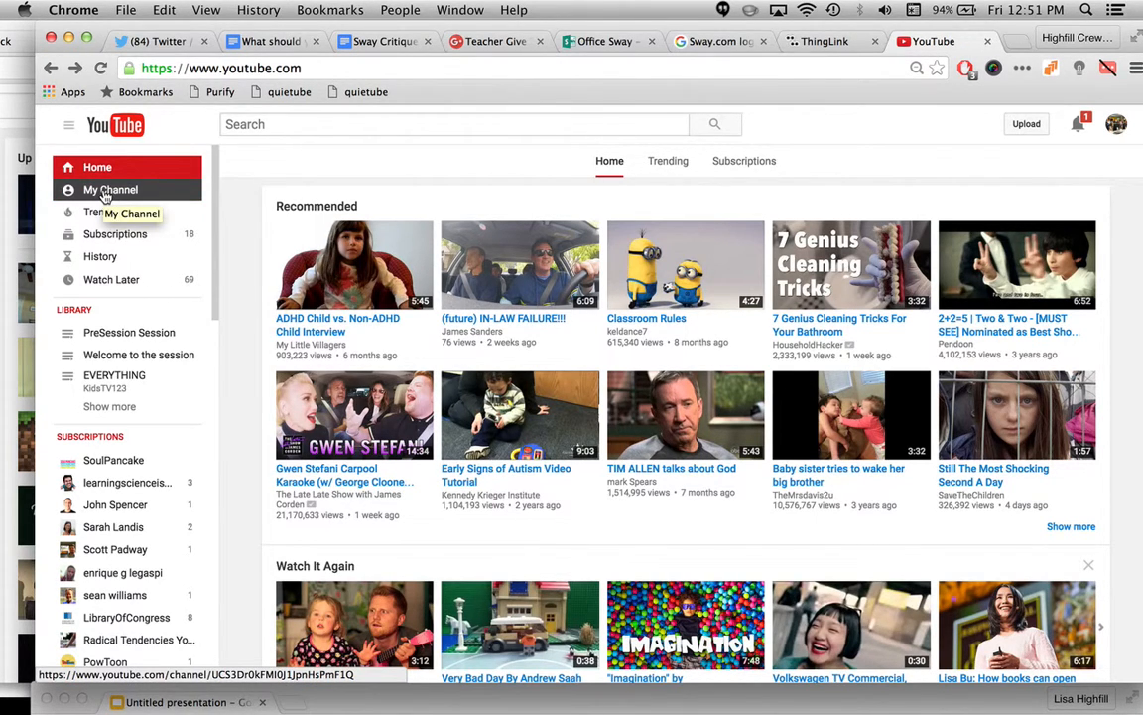
# Step: Open the channel page, then the Video Manager list of uploaded videos
pyautogui.click(111, 189)
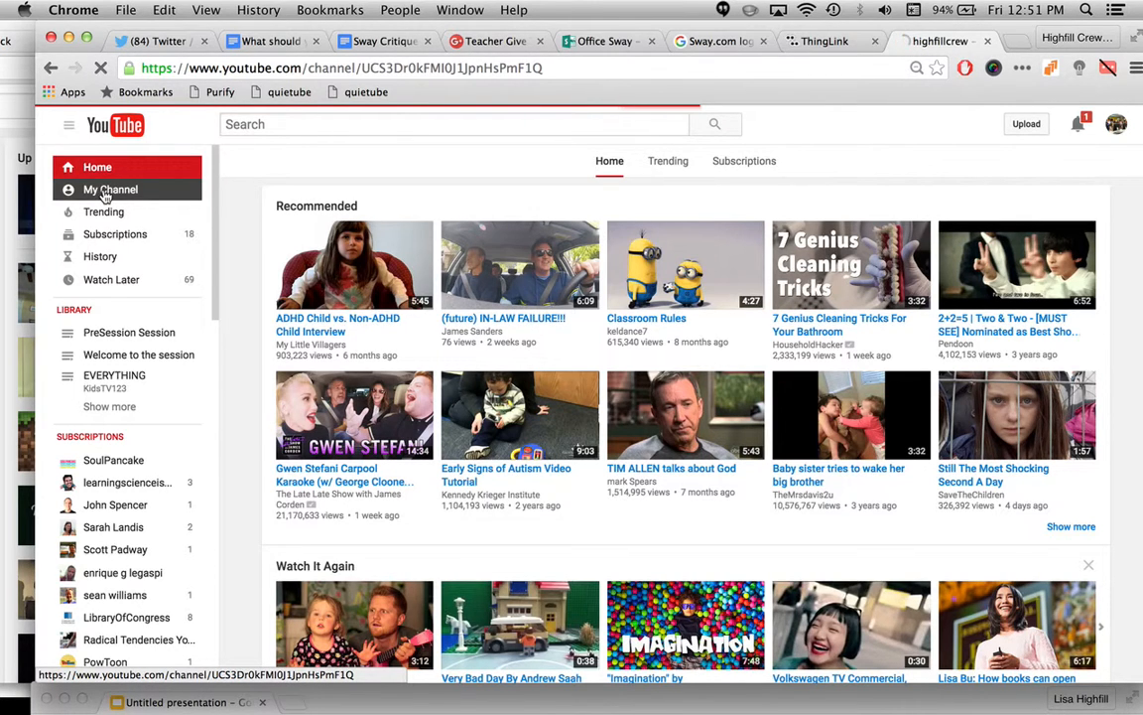
pyautogui.click(110, 188)
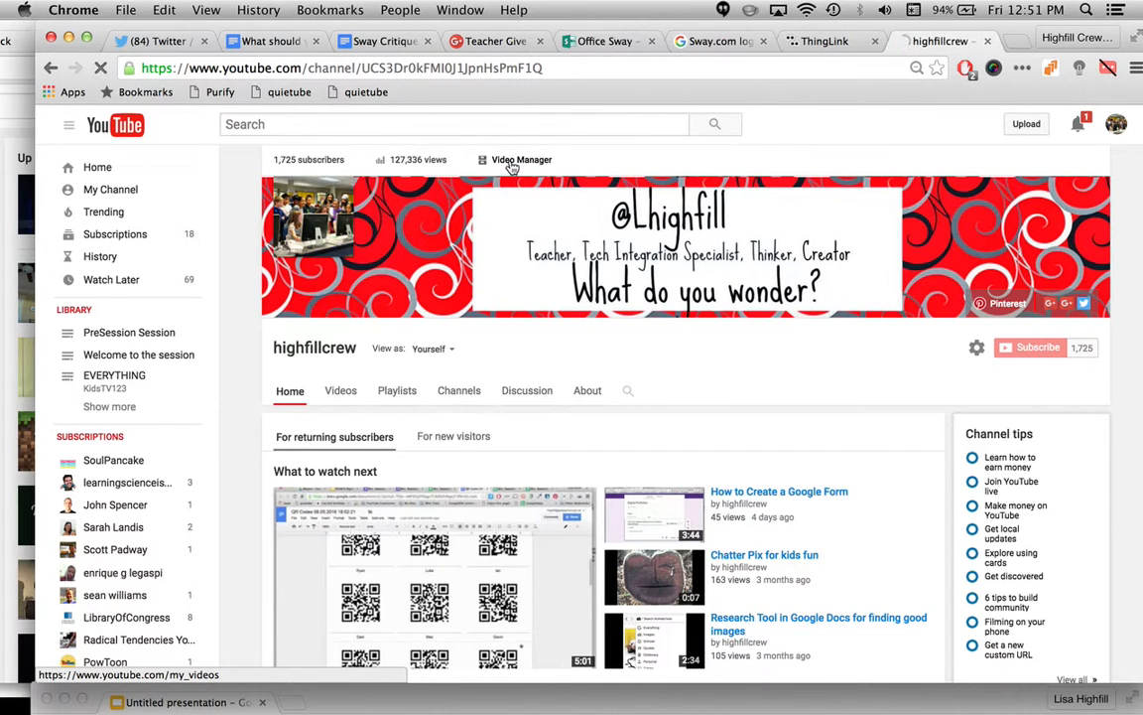
pyautogui.click(521, 160)
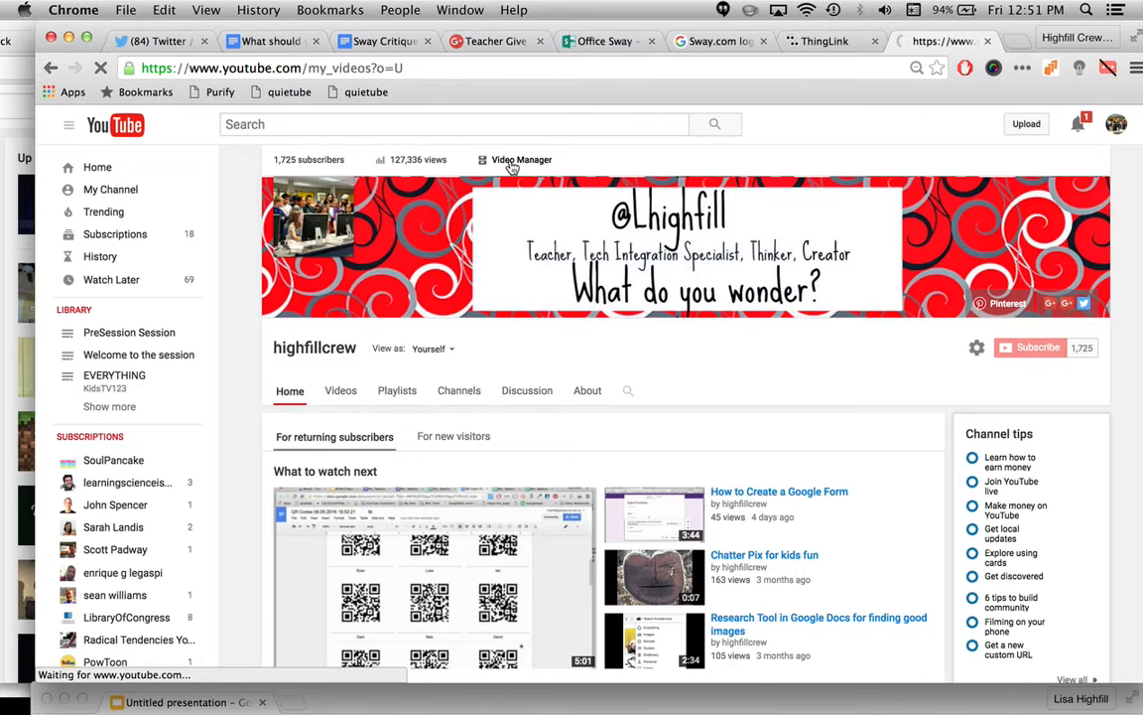
pyautogui.click(521, 160)
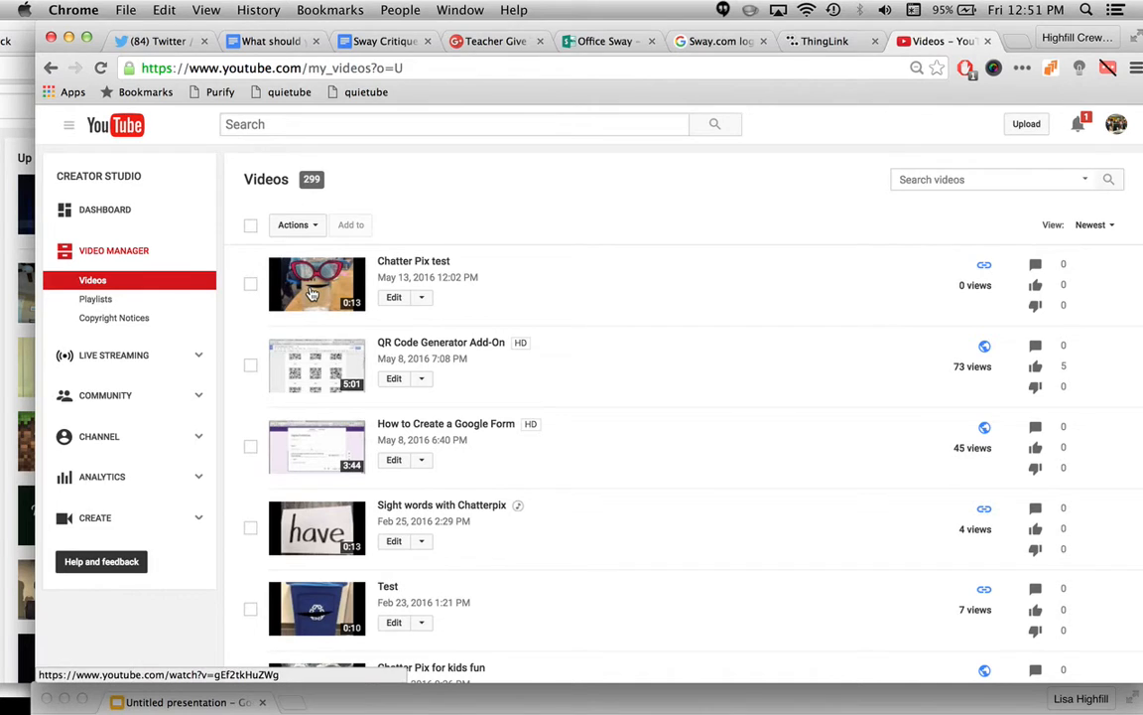
pyautogui.moveTo(394, 298)
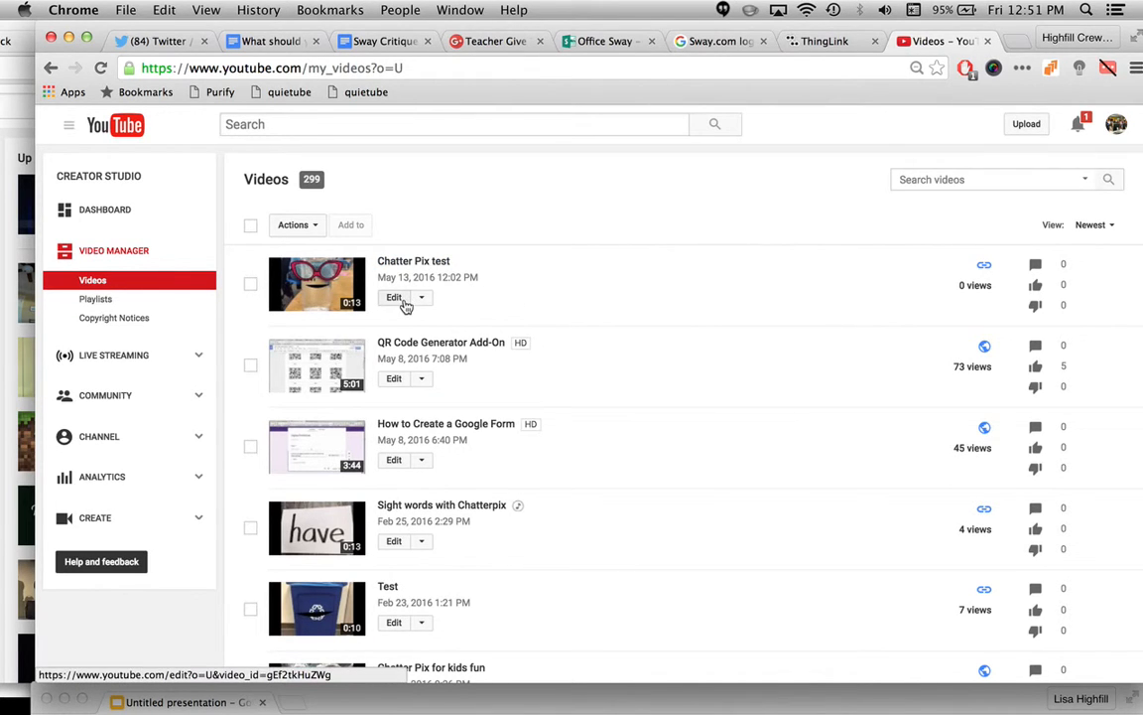
# Step: Open the Chatter Pix test video's edit settings page
pyautogui.click(394, 297)
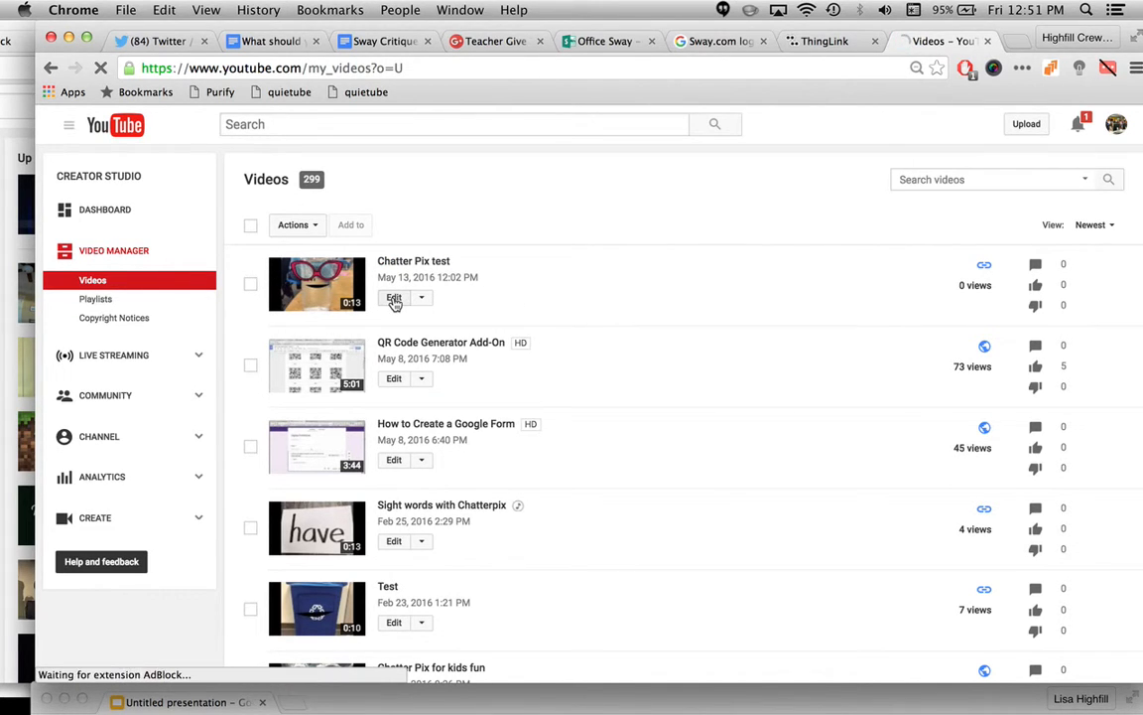
pyautogui.click(394, 298)
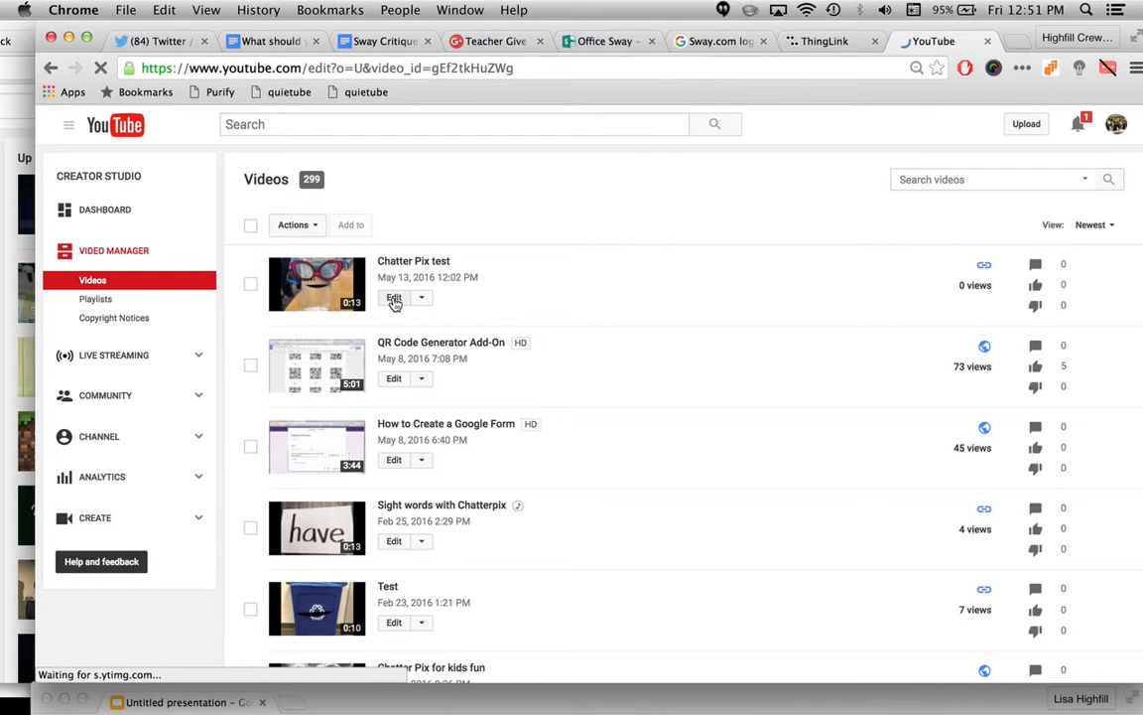
pyautogui.click(394, 299)
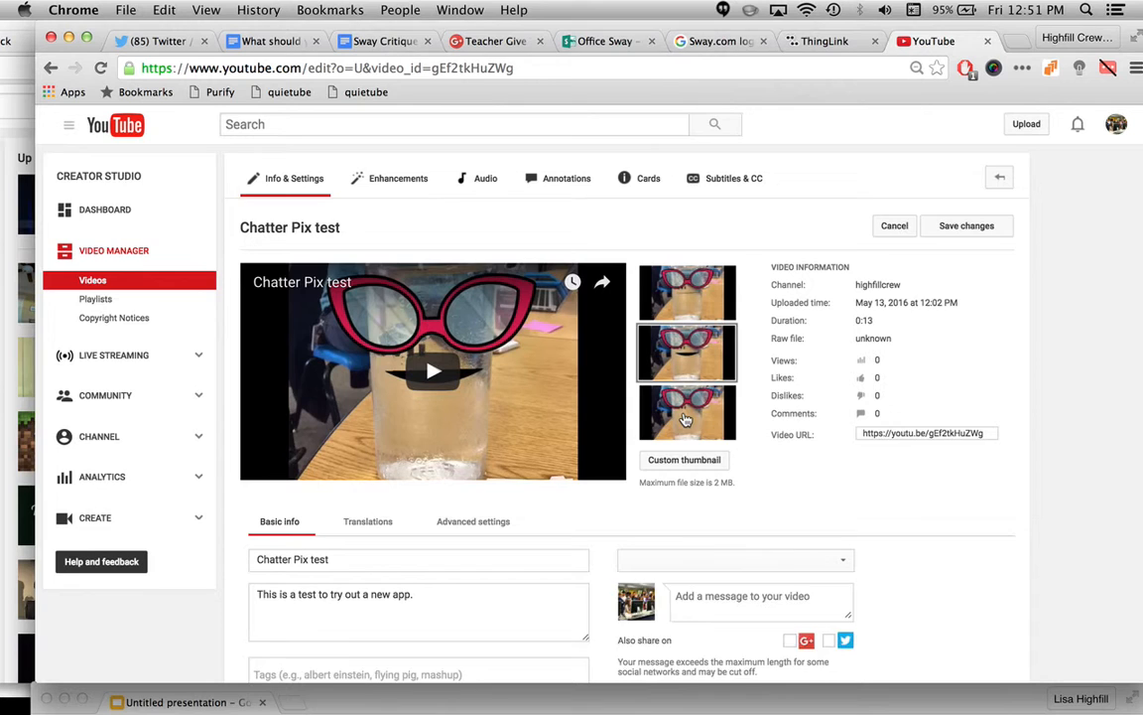
pyautogui.scroll(-3)
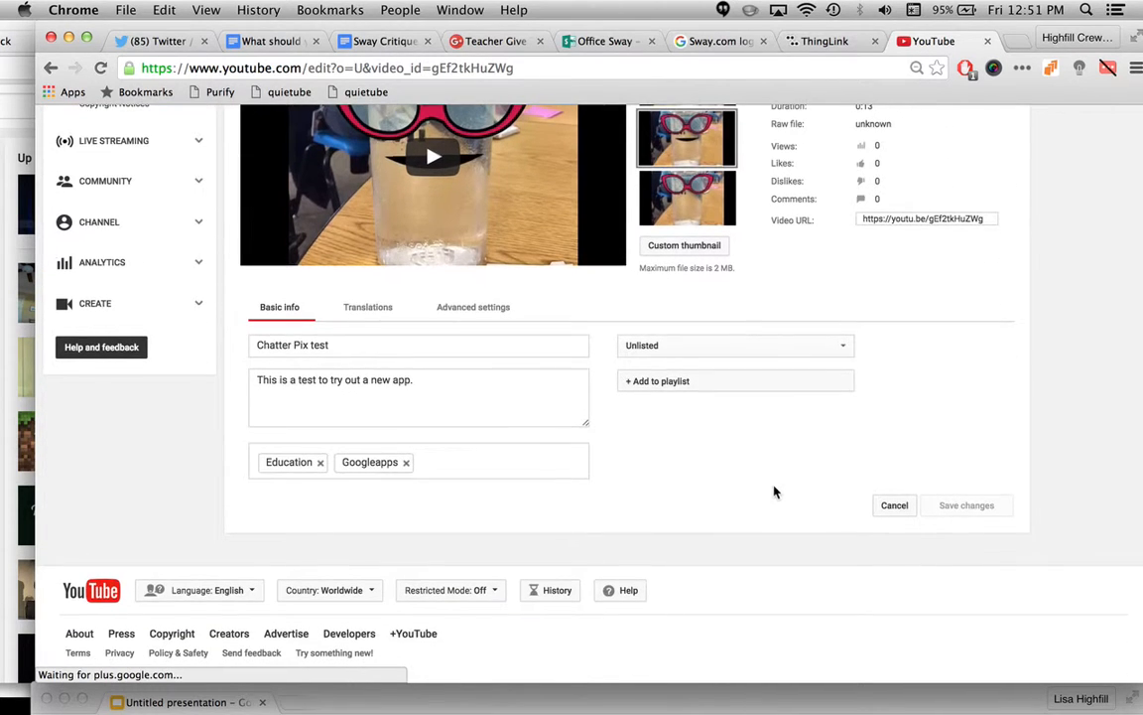
# Step: Set the video's privacy to Unlisted and save the changes
pyautogui.click(735, 344)
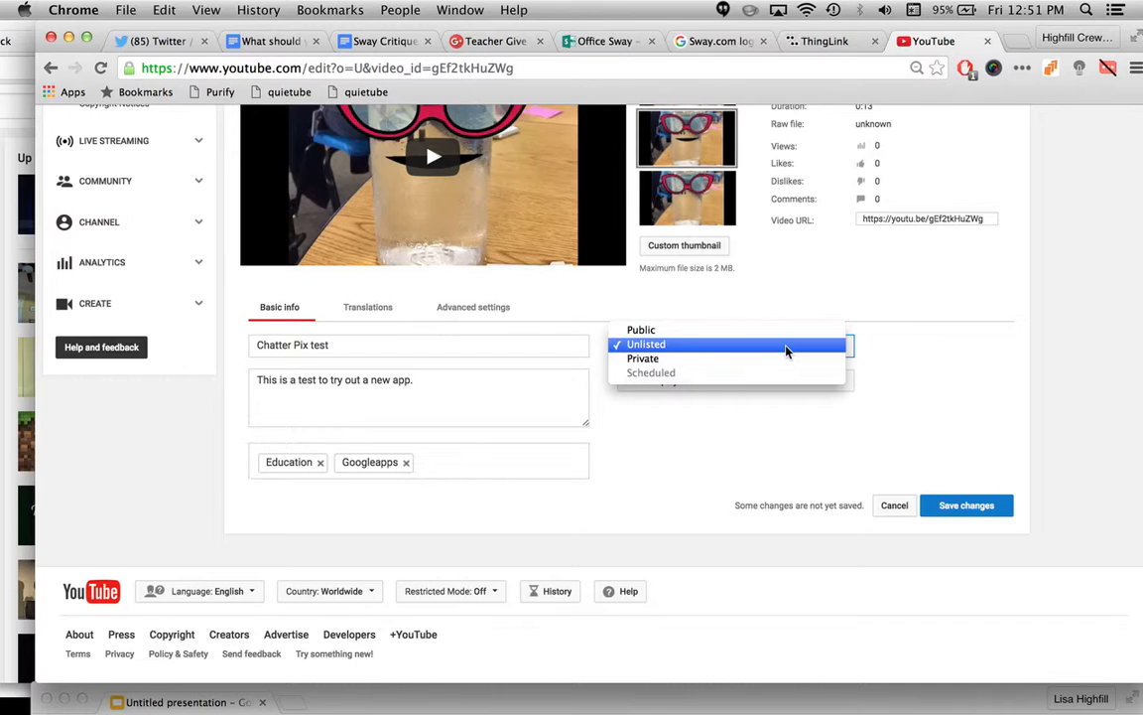
pyautogui.click(646, 345)
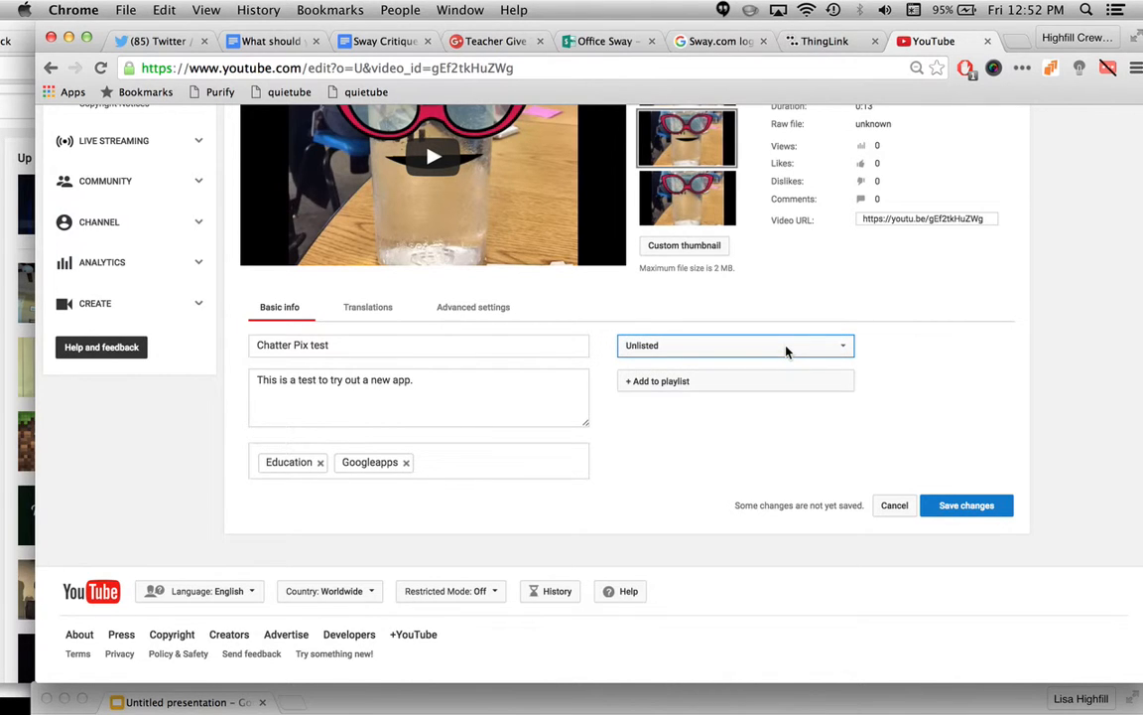
pyautogui.click(353, 397)
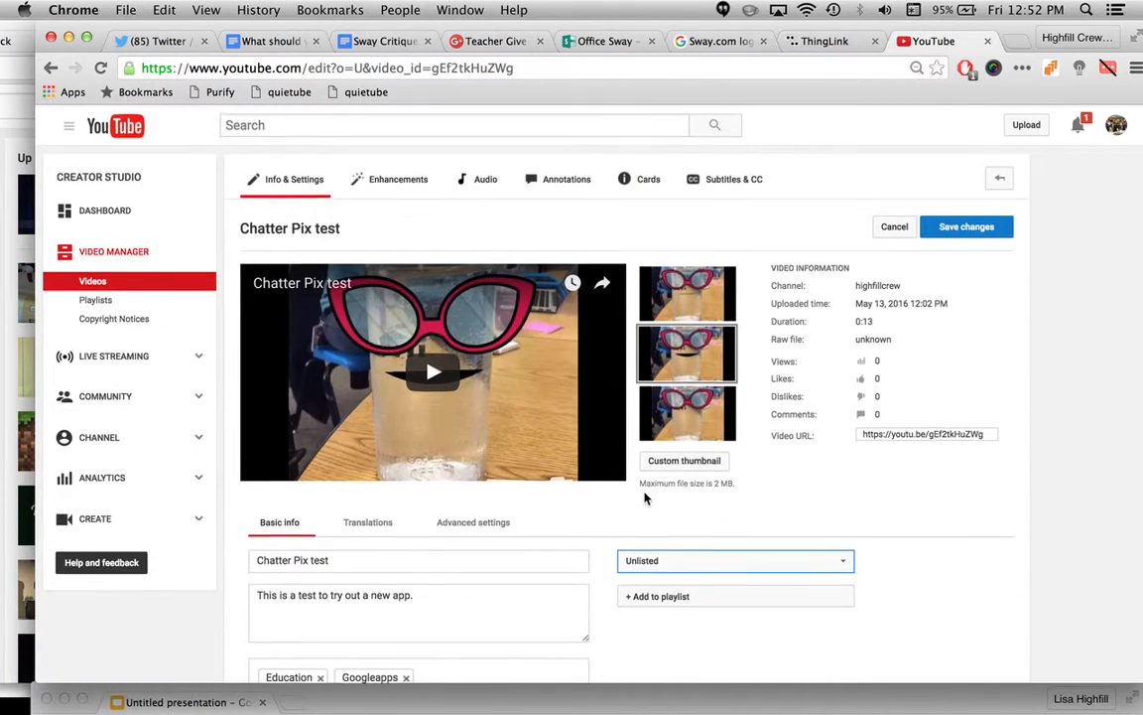
pyautogui.moveTo(966, 226)
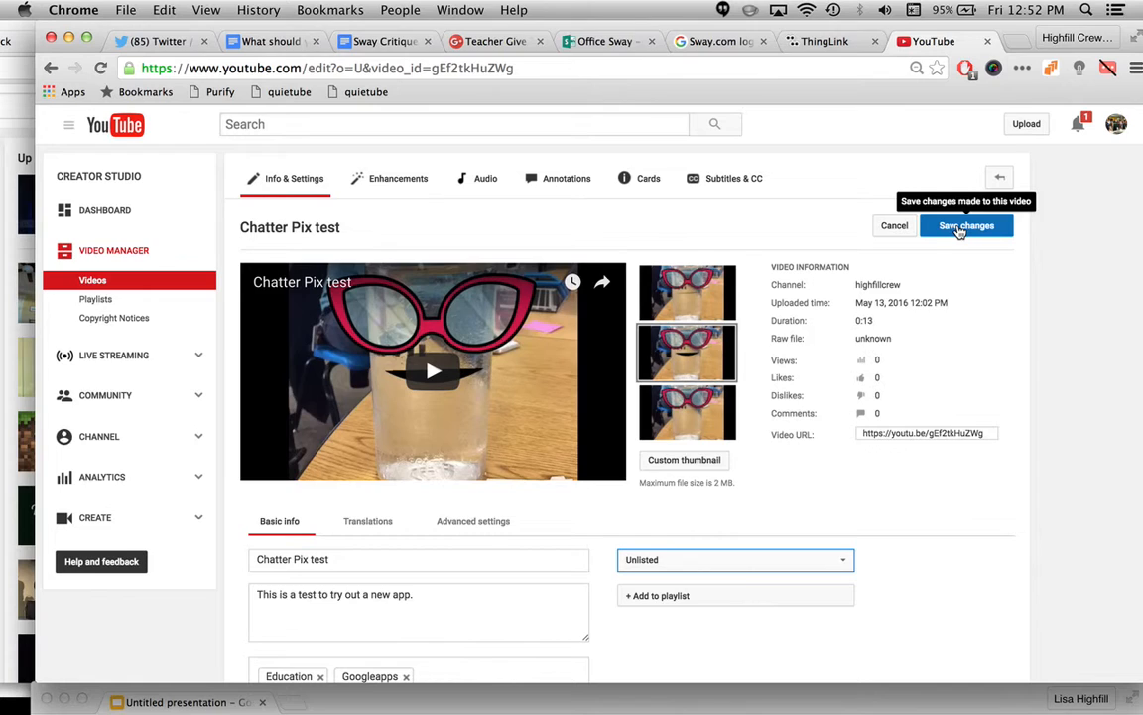
pyautogui.moveTo(921, 464)
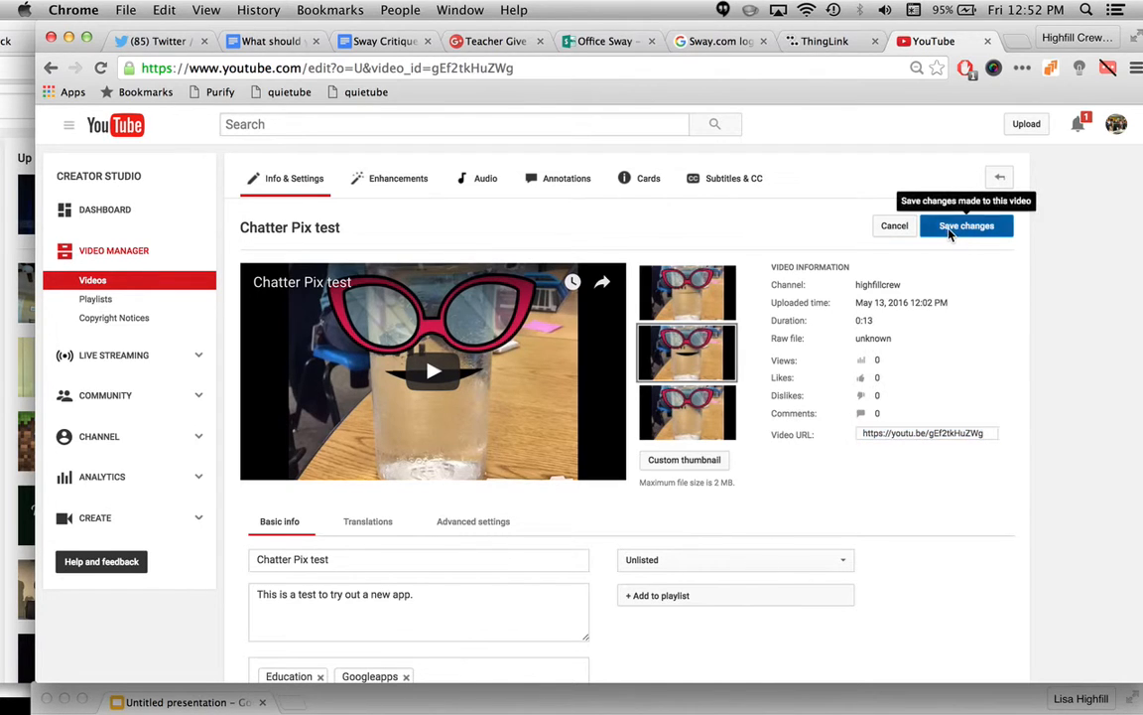
pyautogui.click(966, 226)
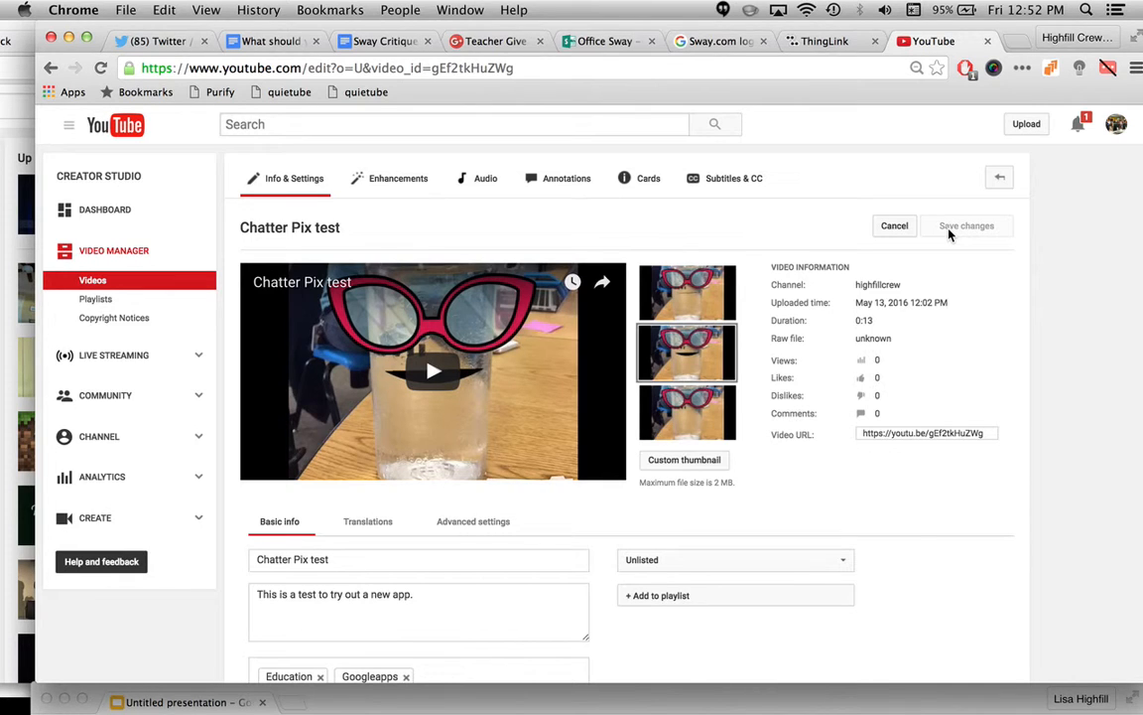
pyautogui.moveTo(92, 280)
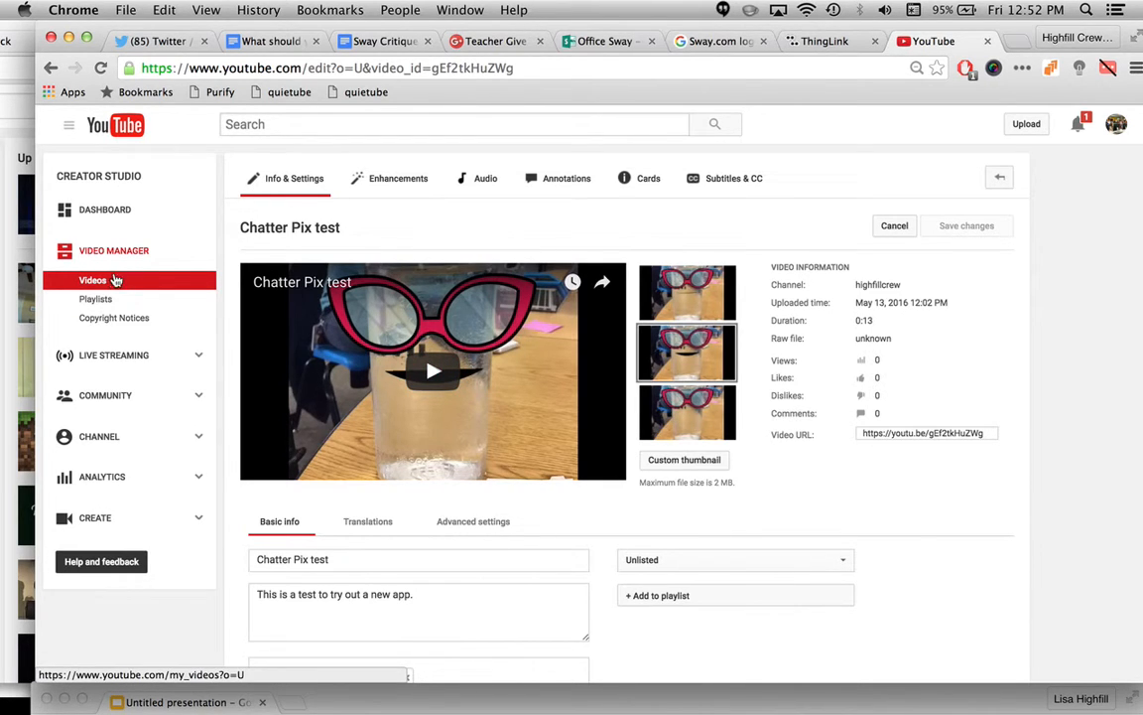
# Step: Return to the Videos list and open the Chatter Pix test watch page
pyautogui.click(92, 280)
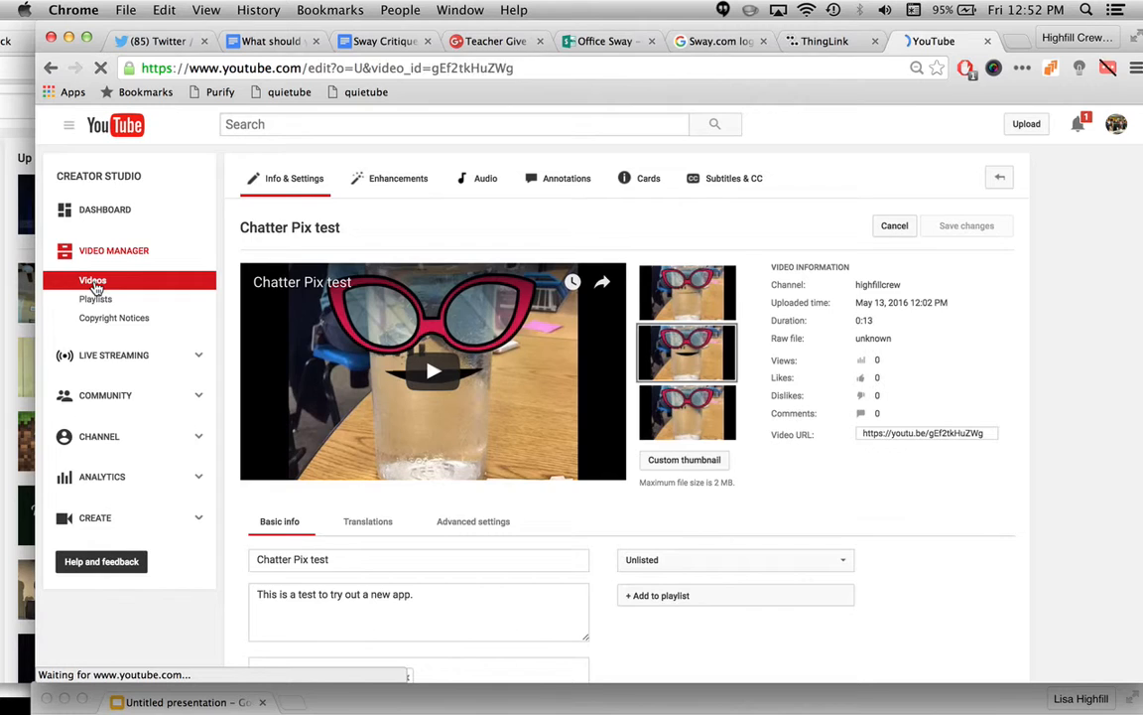
pyautogui.click(92, 280)
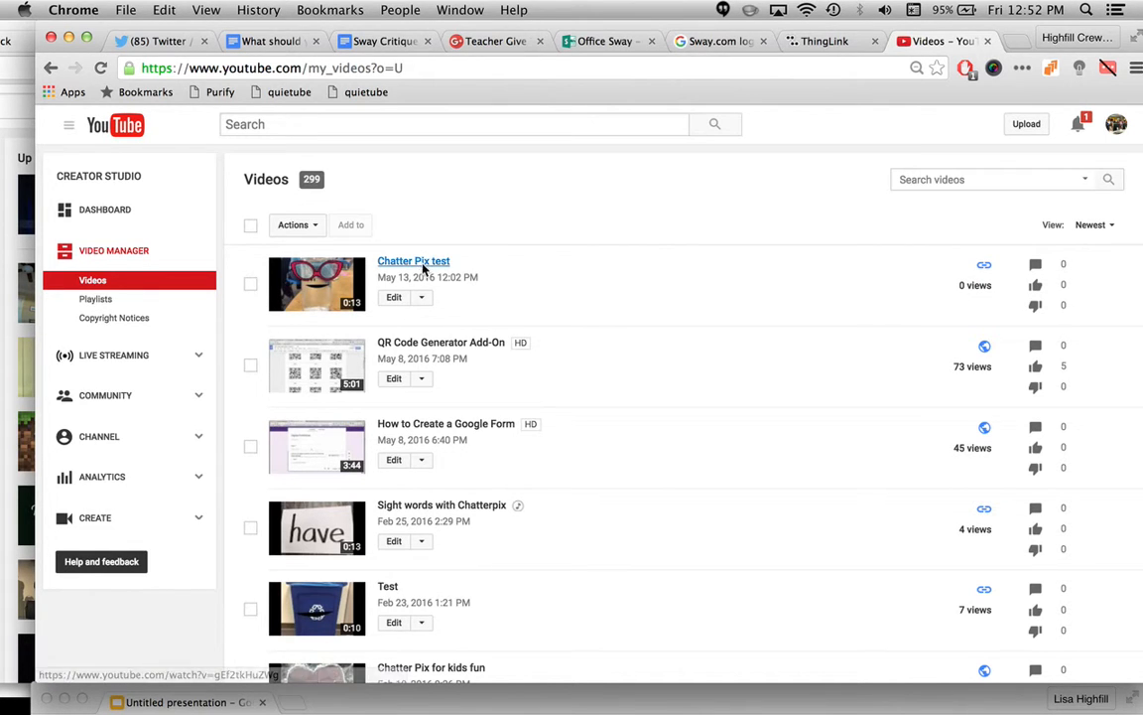
pyautogui.click(421, 298)
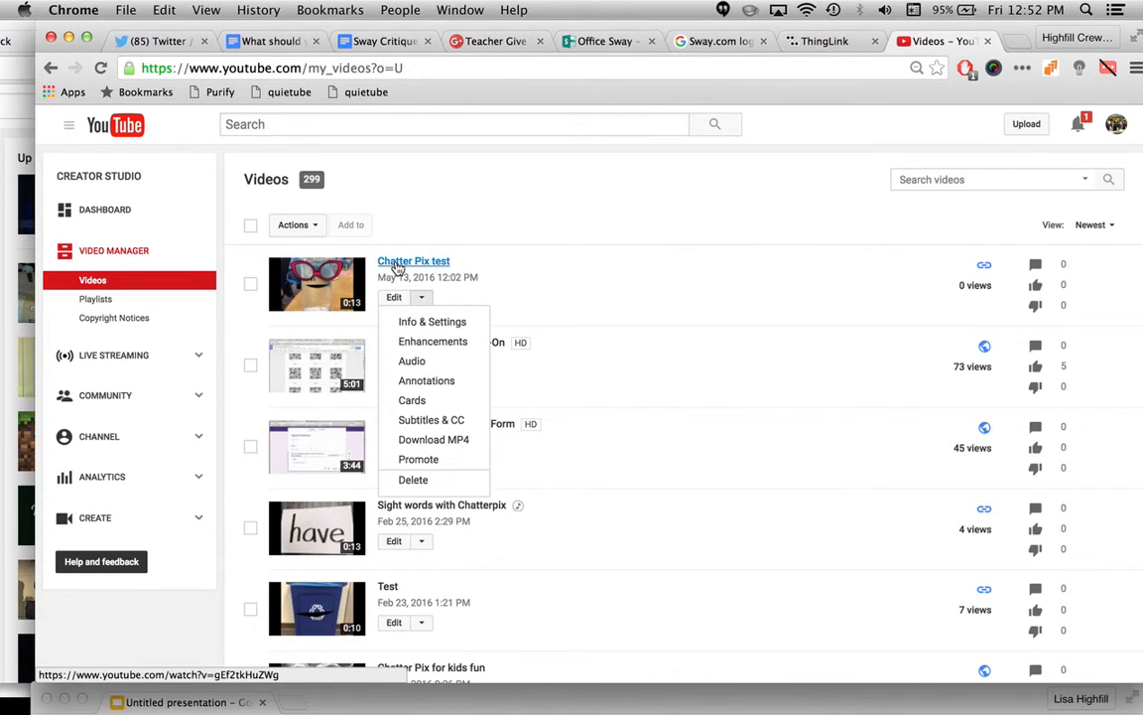
pyautogui.click(413, 260)
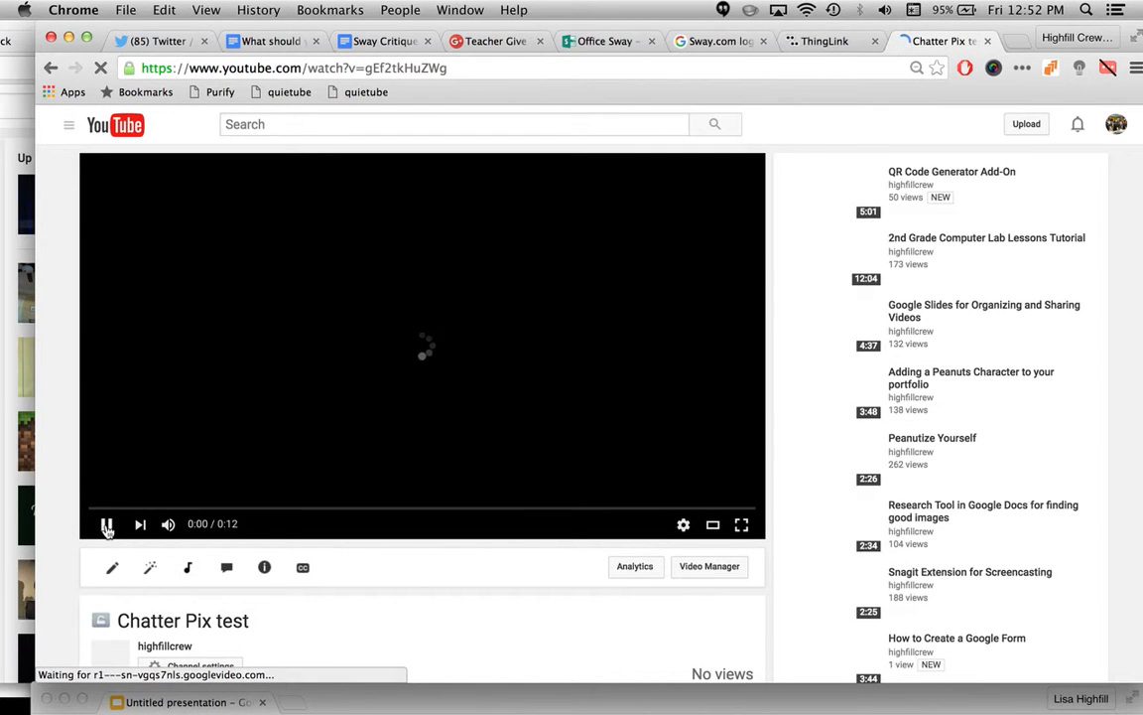
# Step: Select the page address, then bring up Share to highlight the youtu.be link
pyautogui.click(107, 524)
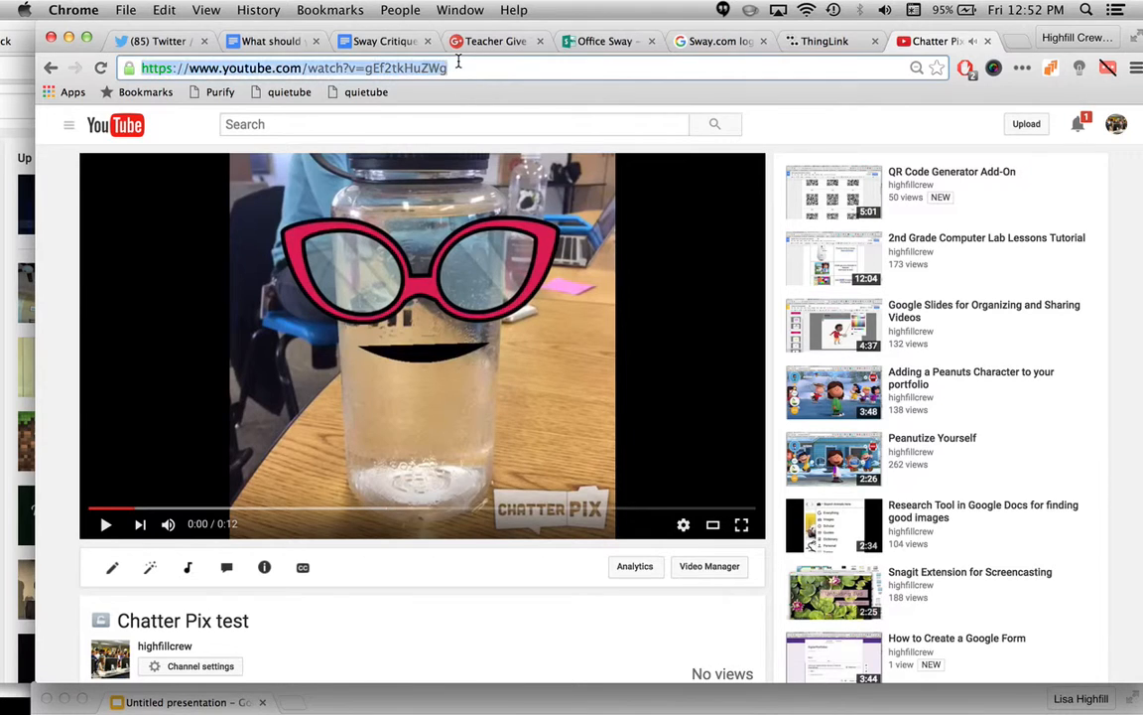
pyautogui.scroll(-3)
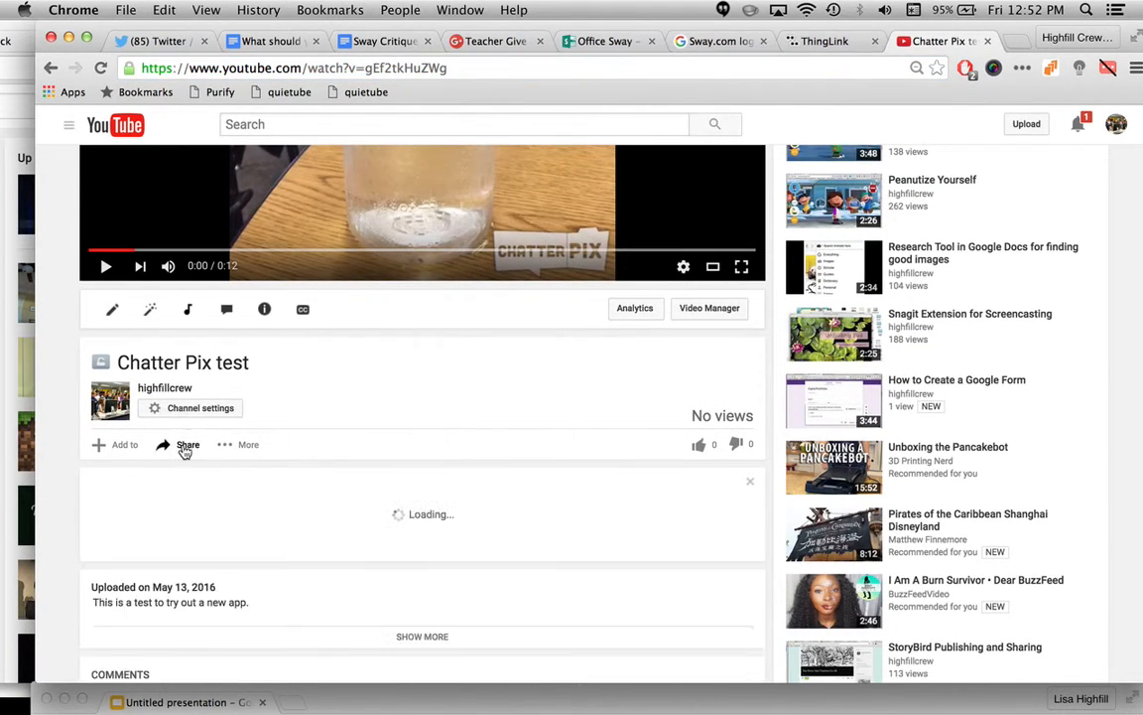
pyautogui.click(188, 443)
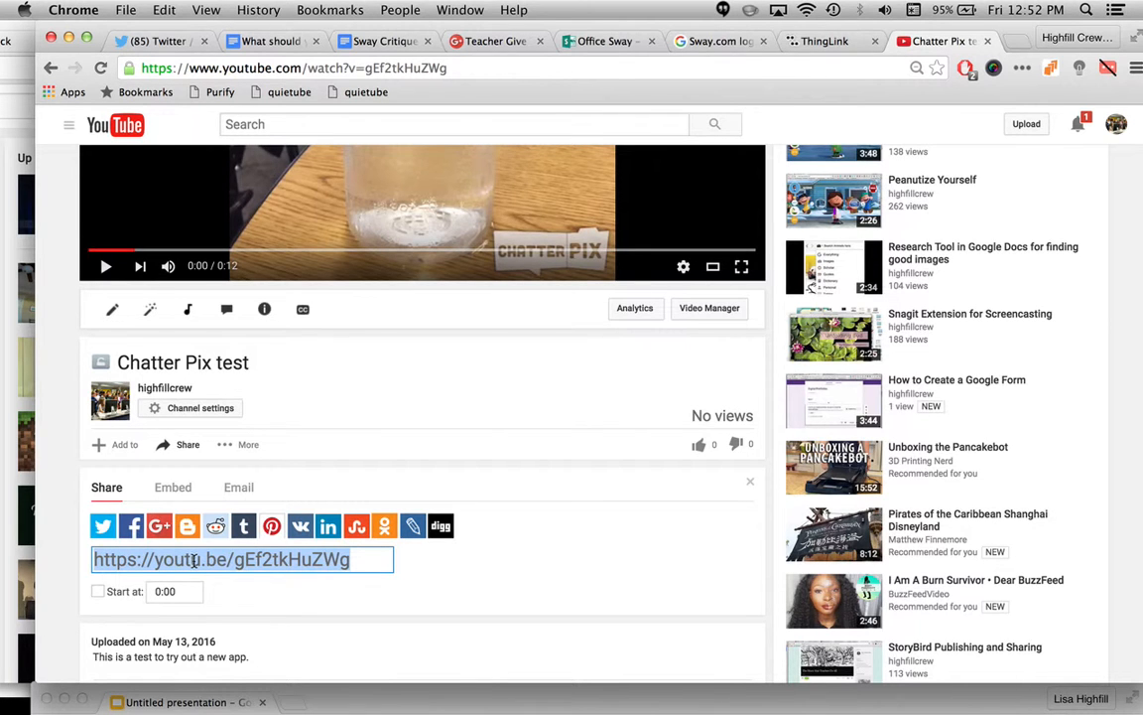
pyautogui.scroll(-3)
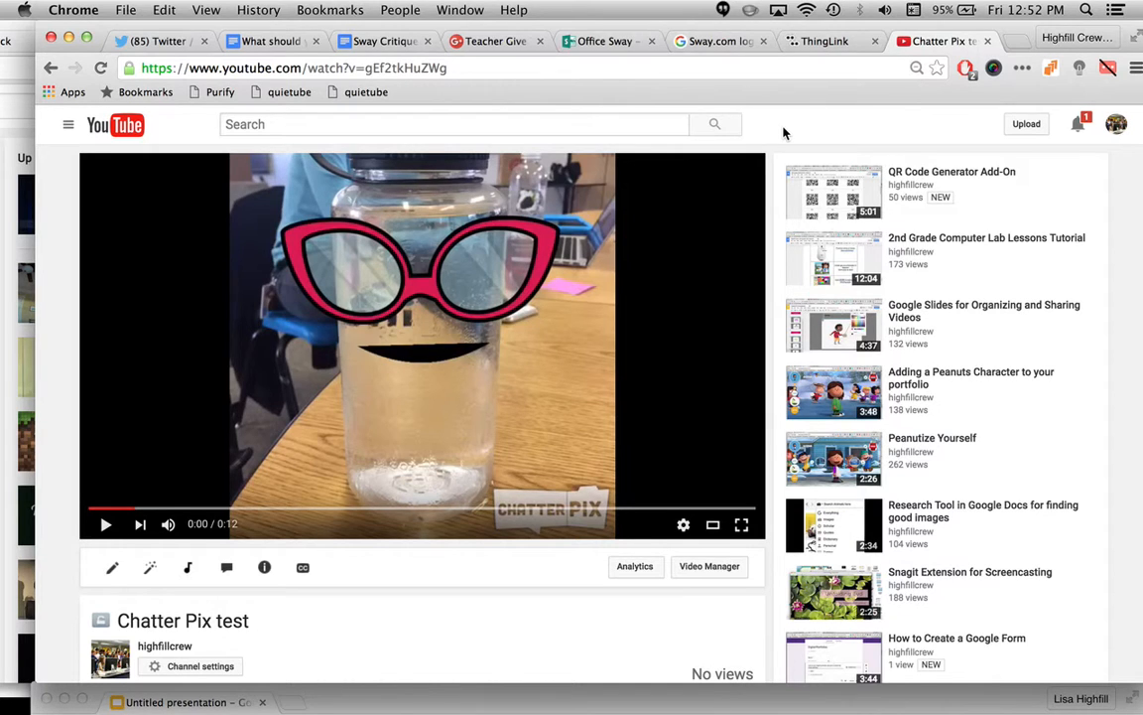
pyautogui.moveTo(499, 102)
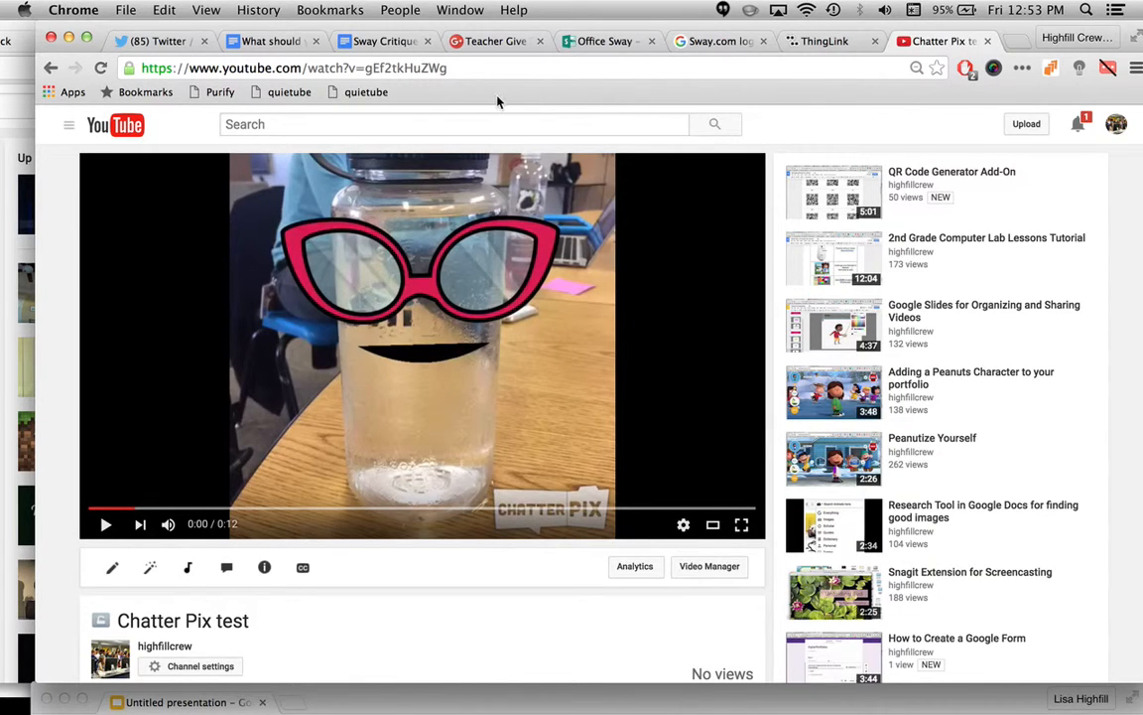